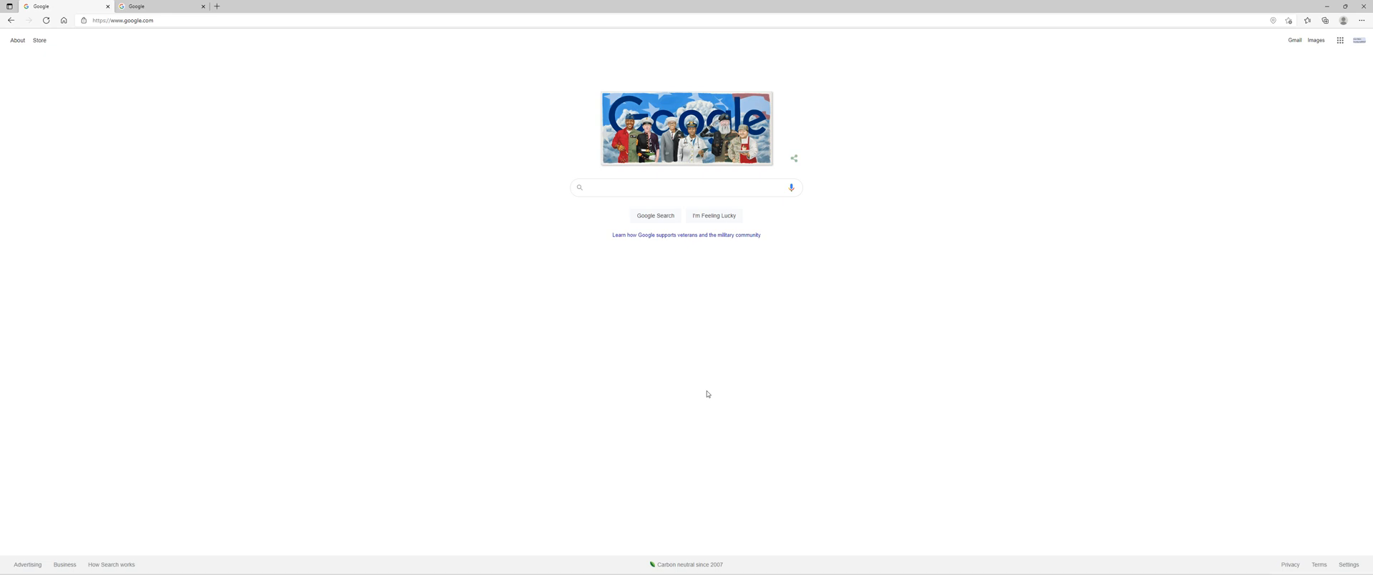
# Search Google for 'ffxiv analysis', open xivanalysis.com, then move to the second Google tab.
pyautogui.click(685, 187)
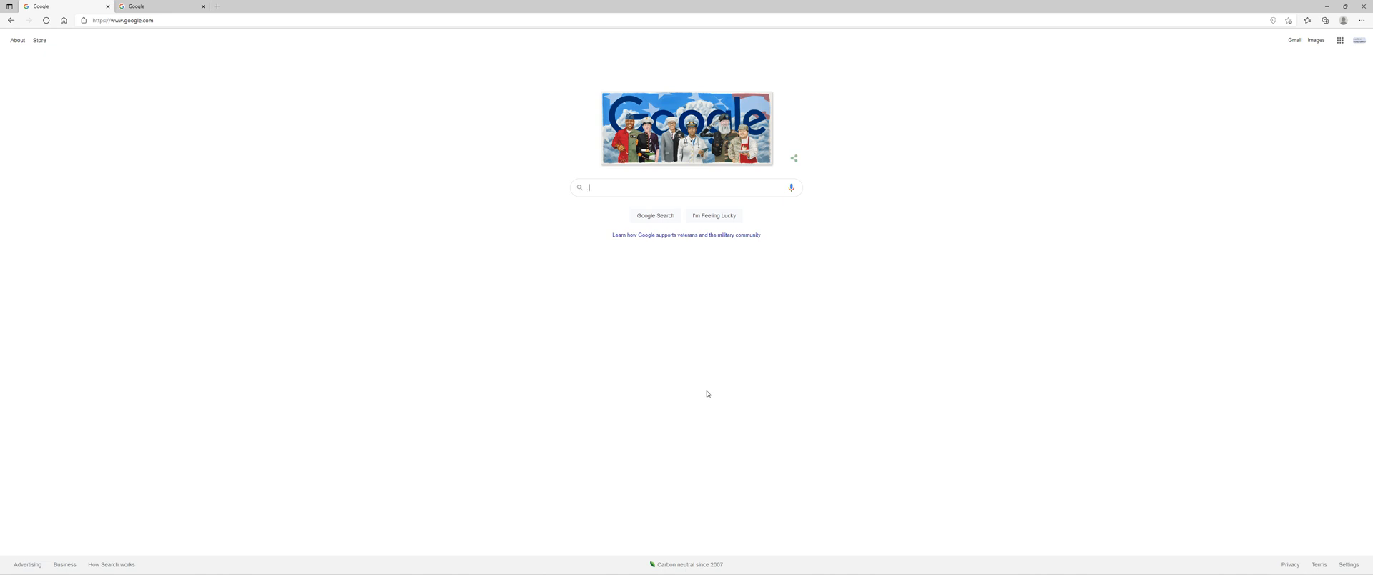
pyautogui.write('ff')
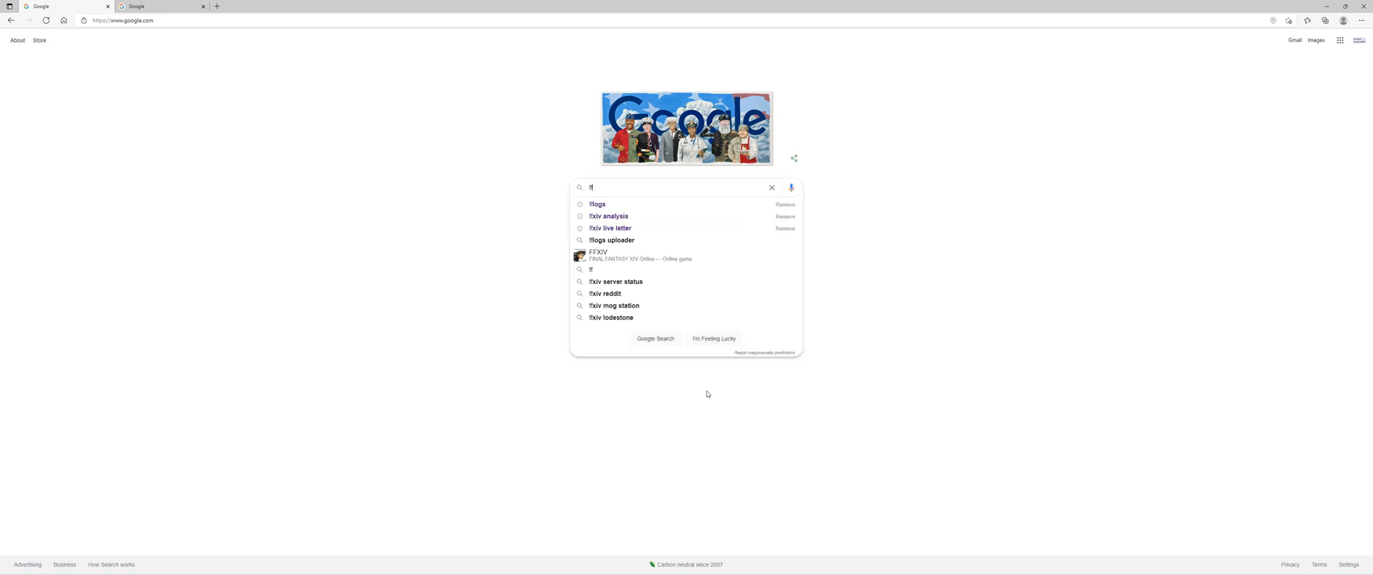
pyautogui.click(609, 216)
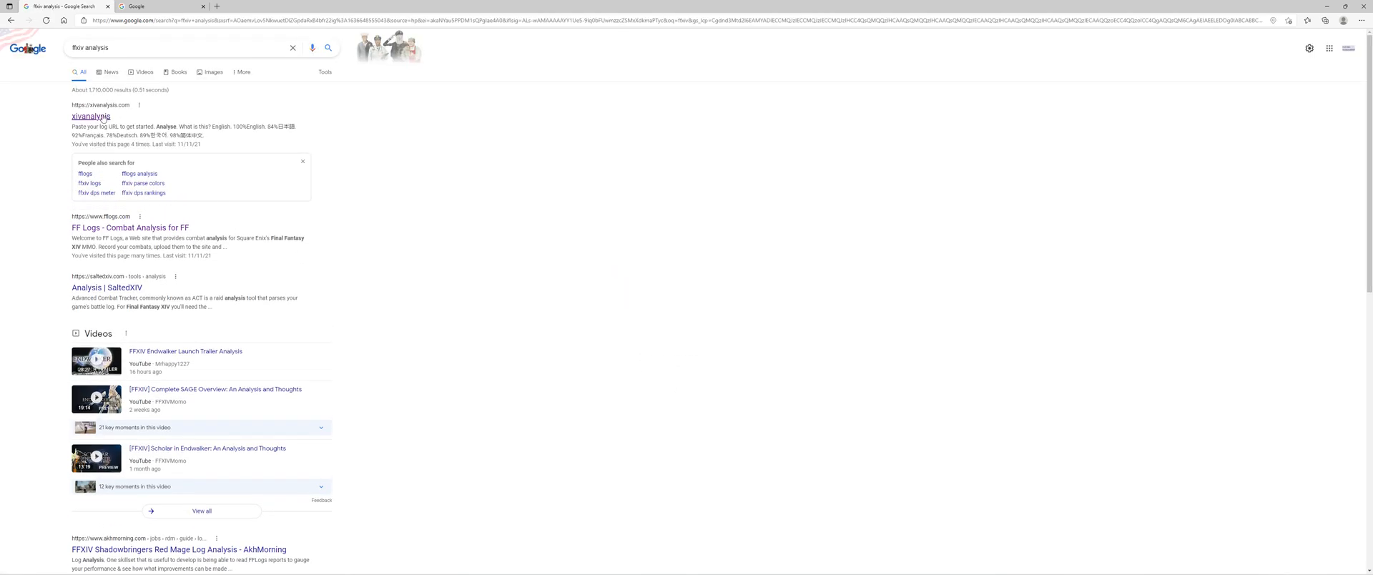
pyautogui.click(87, 115)
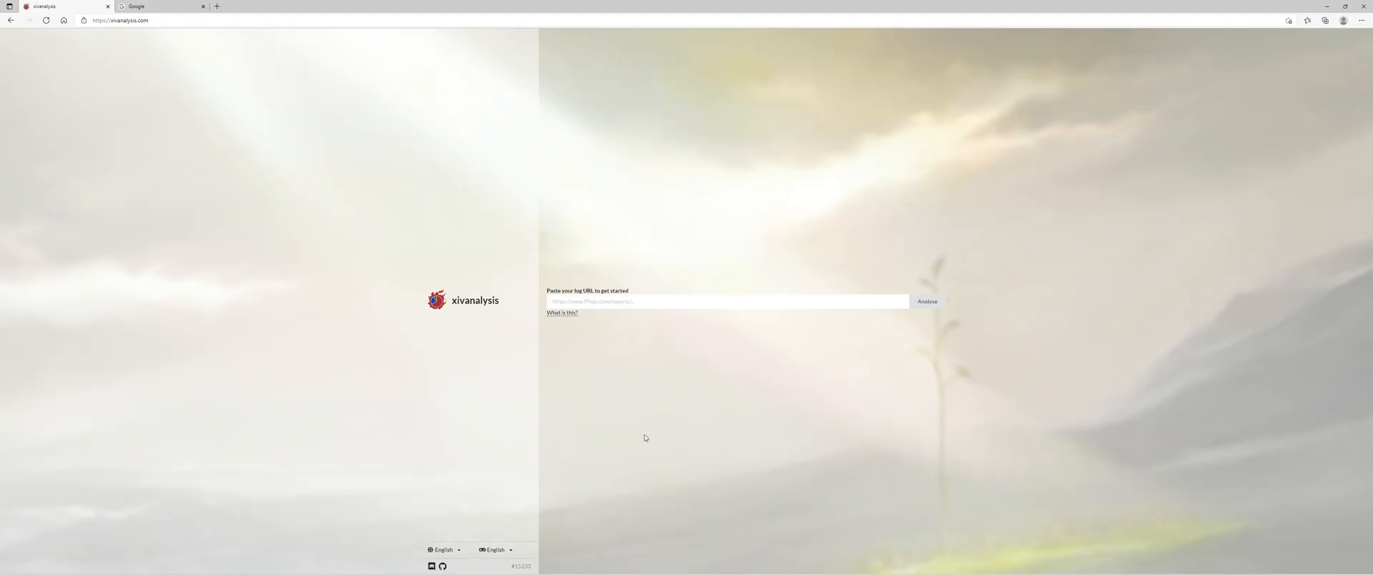
pyautogui.click(158, 6)
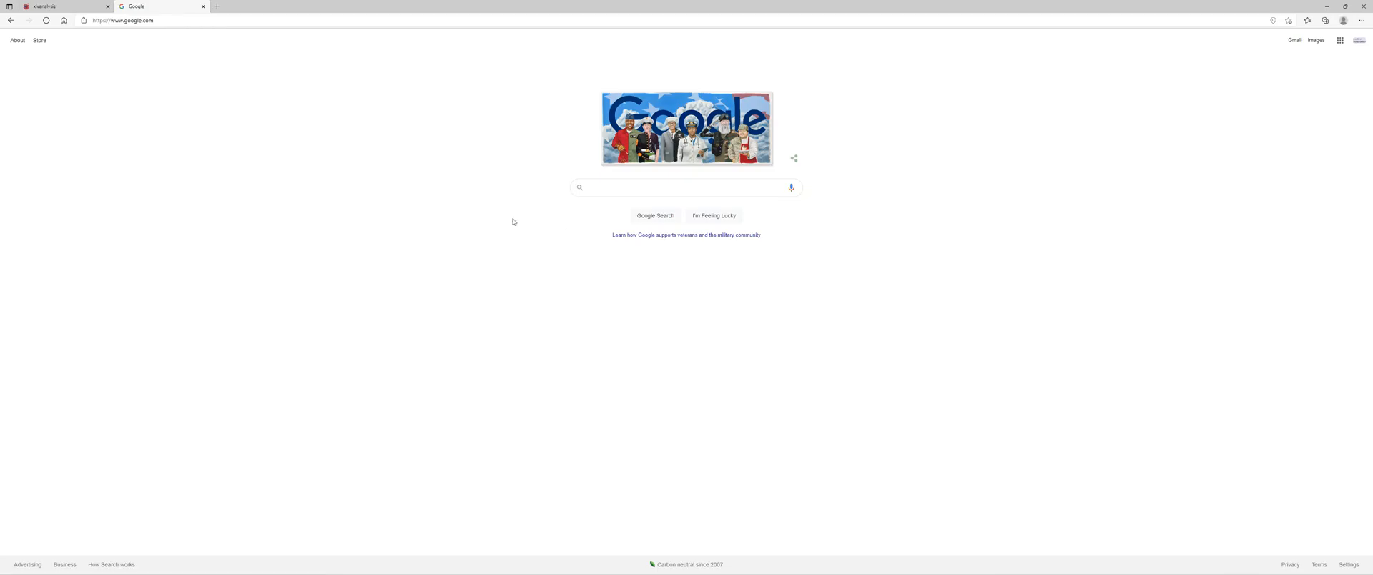
# Search Google using the 'fflogs' suggestion to reach the FF Logs home page.
pyautogui.click(685, 187)
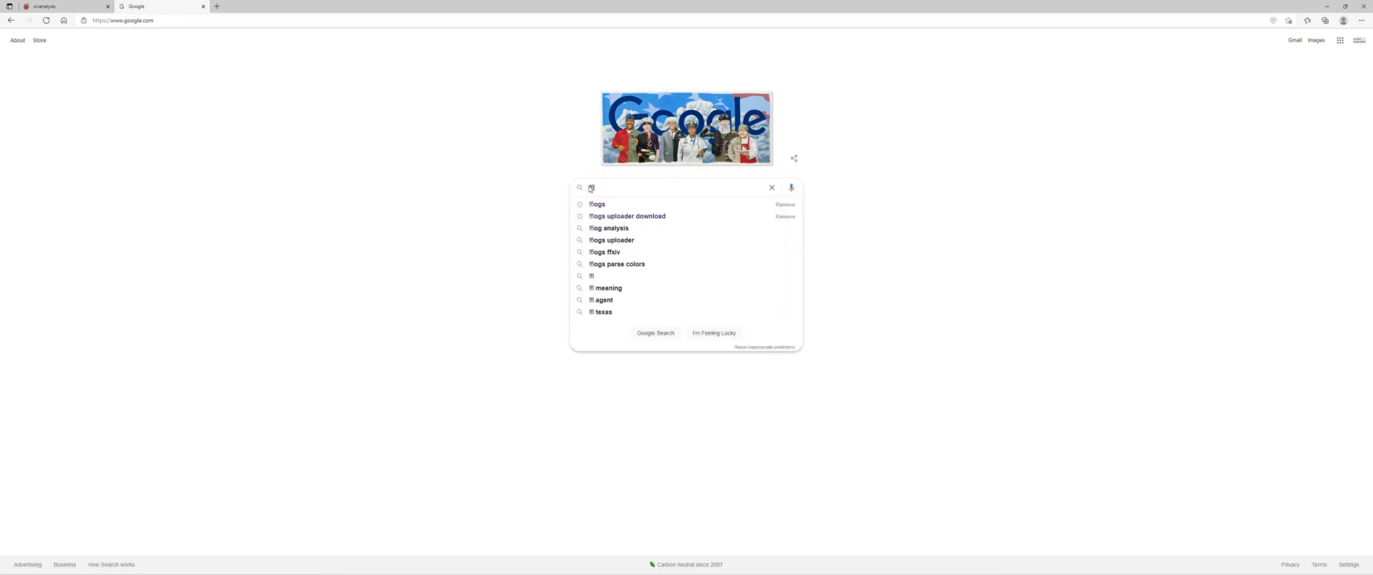
pyautogui.click(597, 204)
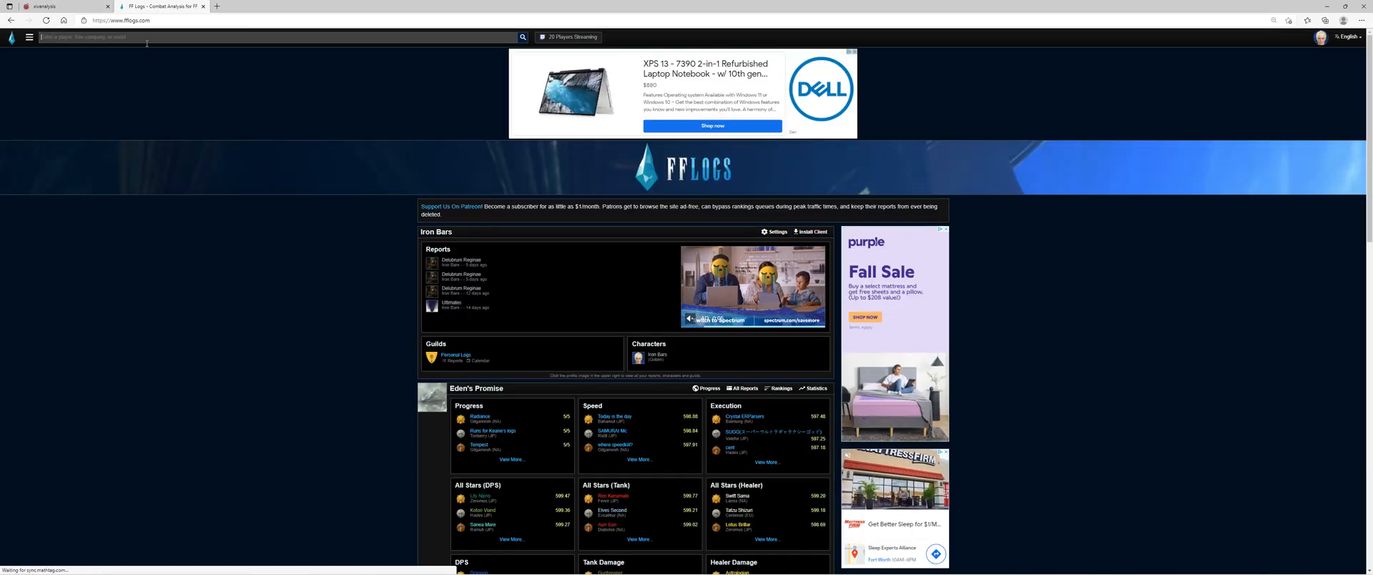
# Find Iron Bars on FF Logs, show Ultimates fights, then return to xivanalysis.
pyautogui.write('iron')
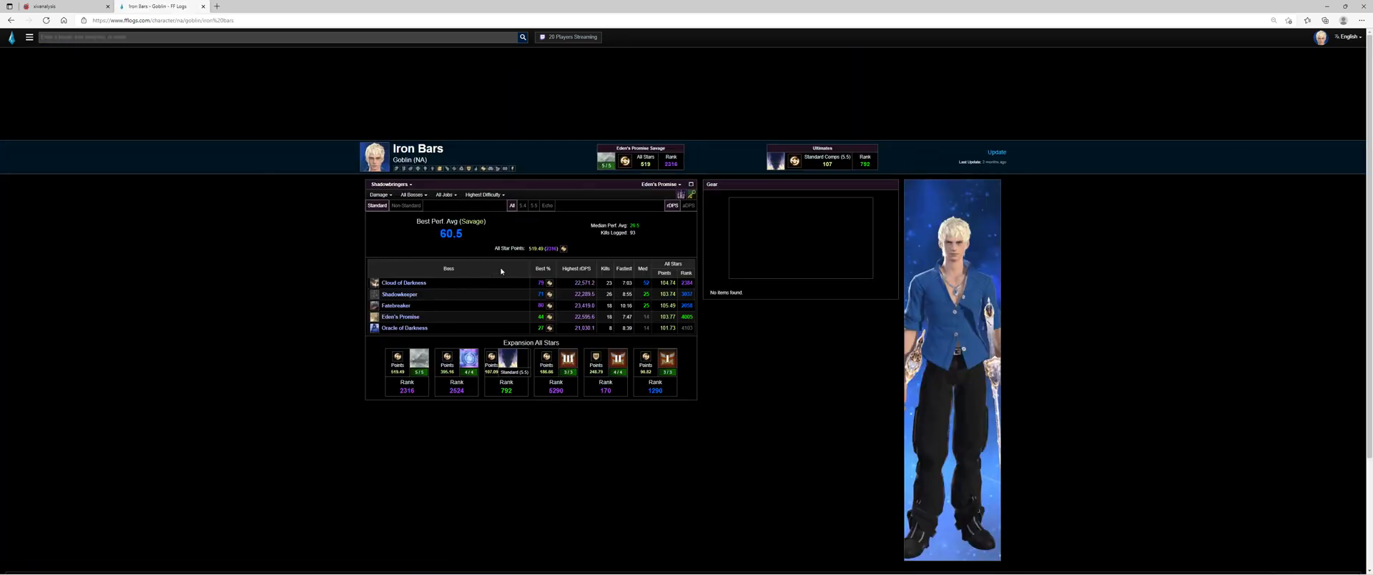
pyautogui.click(663, 183)
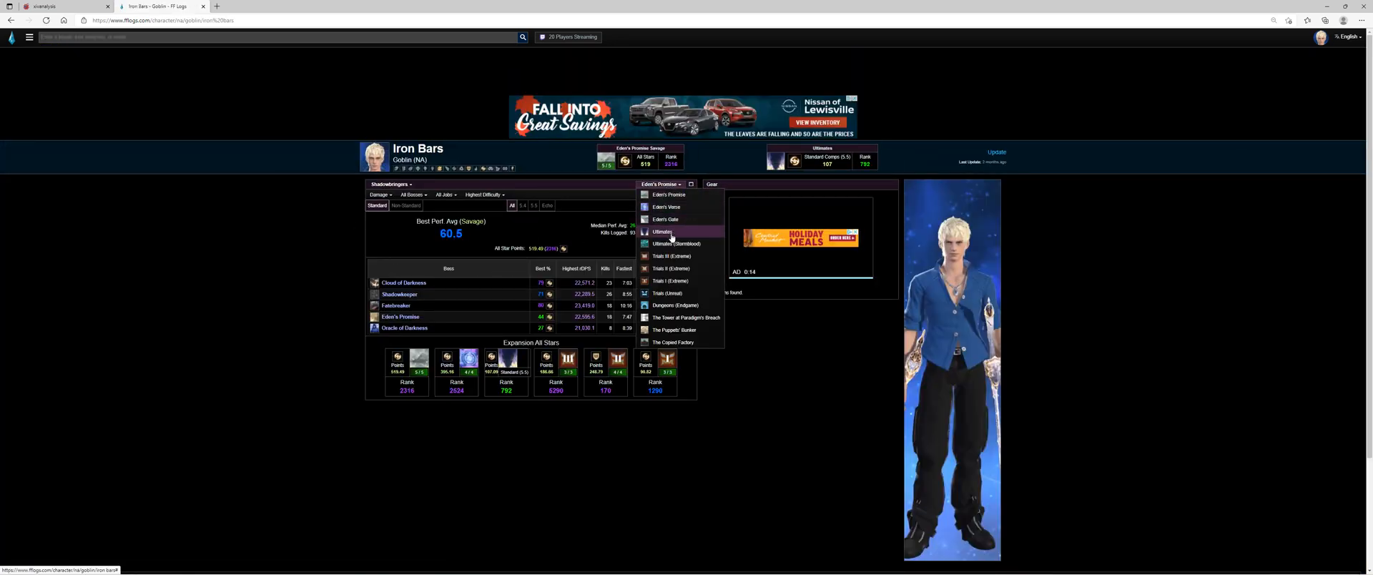
pyautogui.click(662, 232)
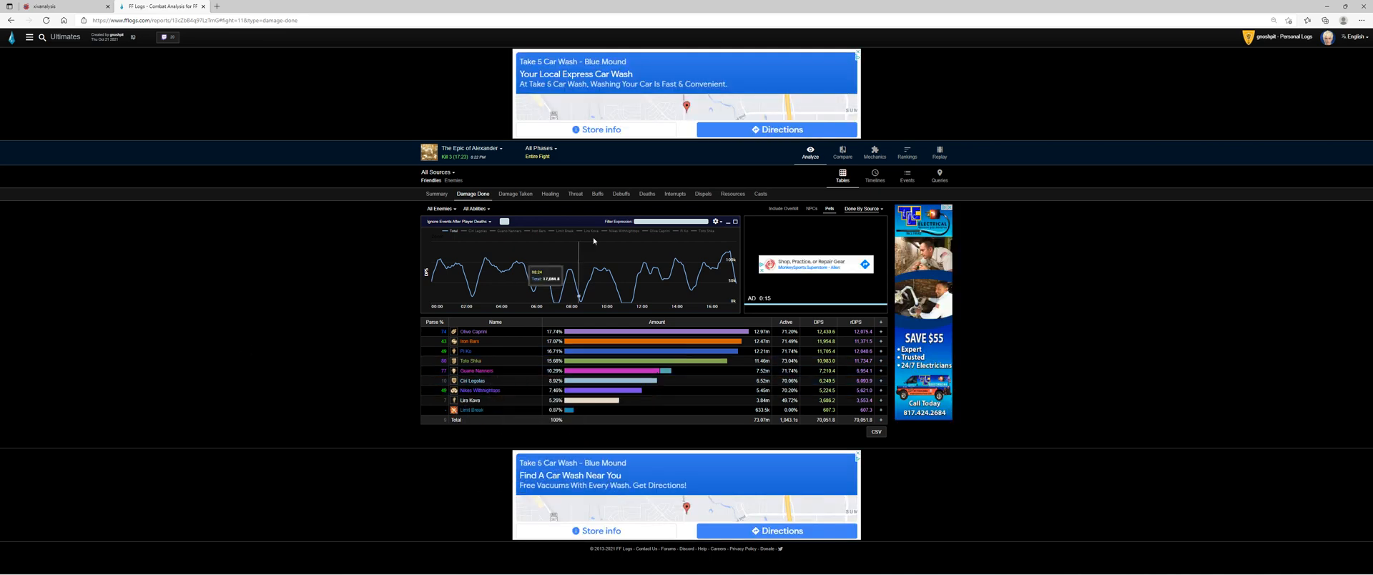
pyautogui.click(178, 16)
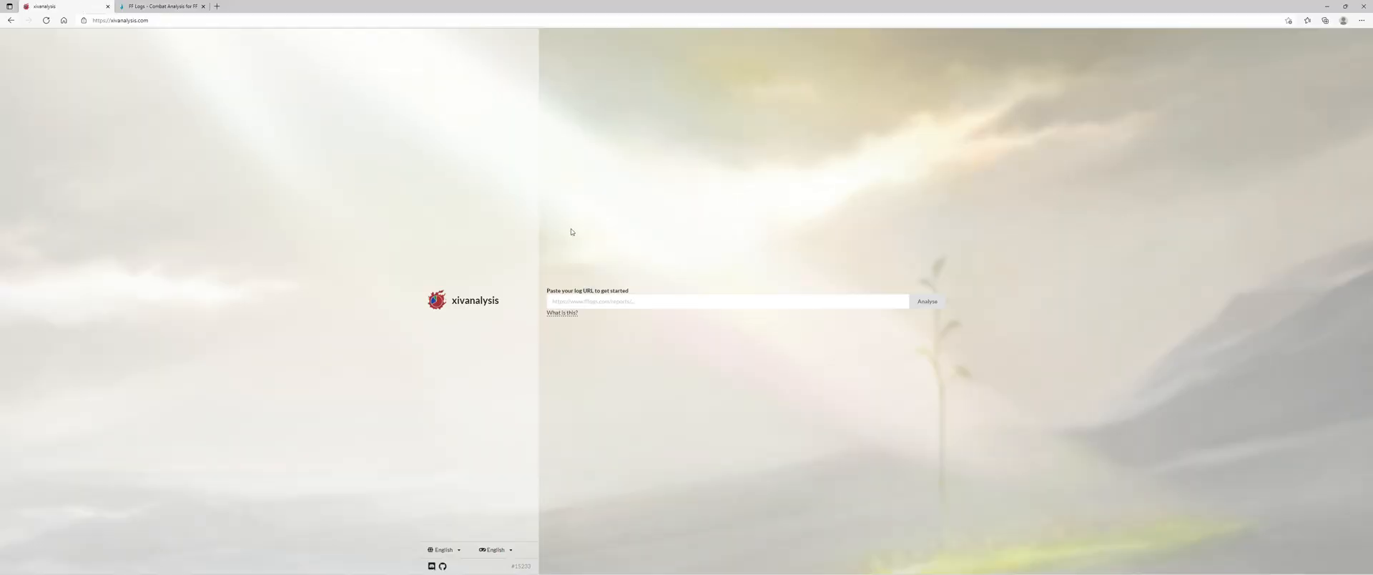
pyautogui.click(927, 301)
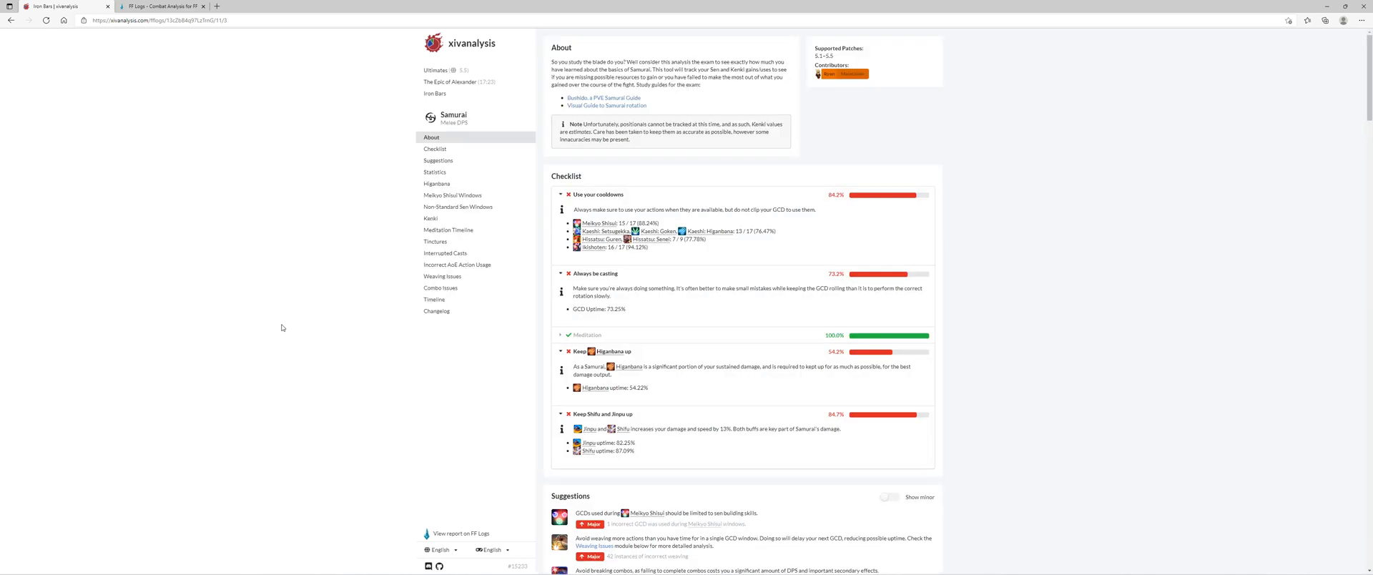
pyautogui.moveTo(1007, 279)
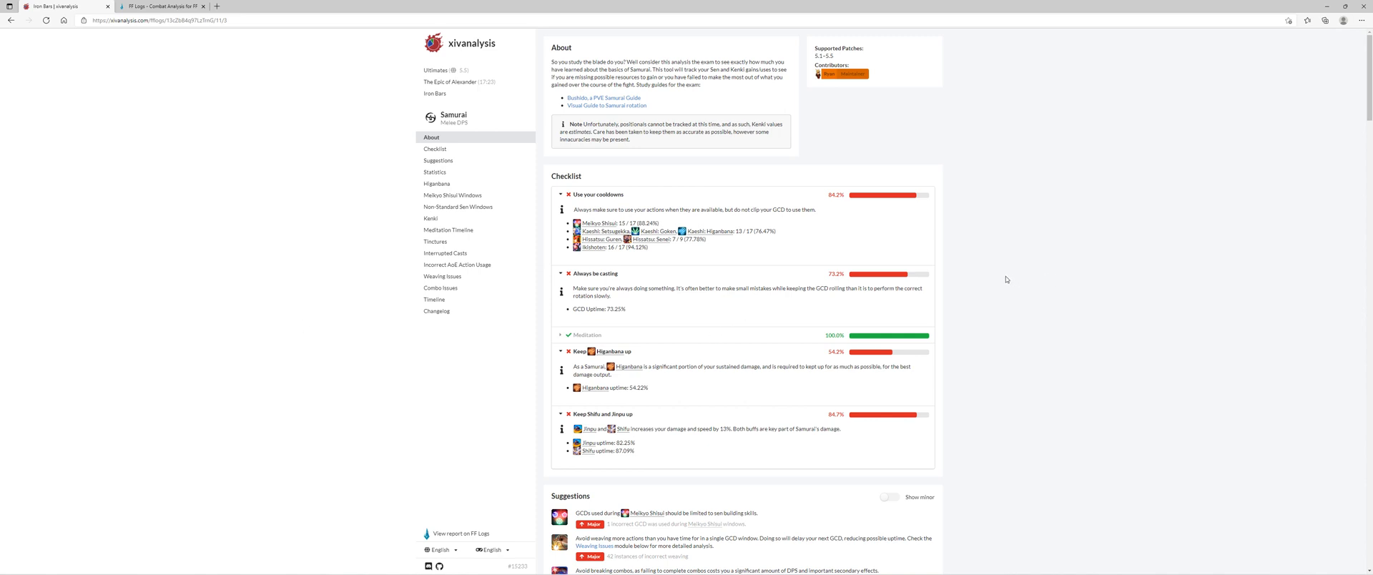
pyautogui.moveTo(482, 343)
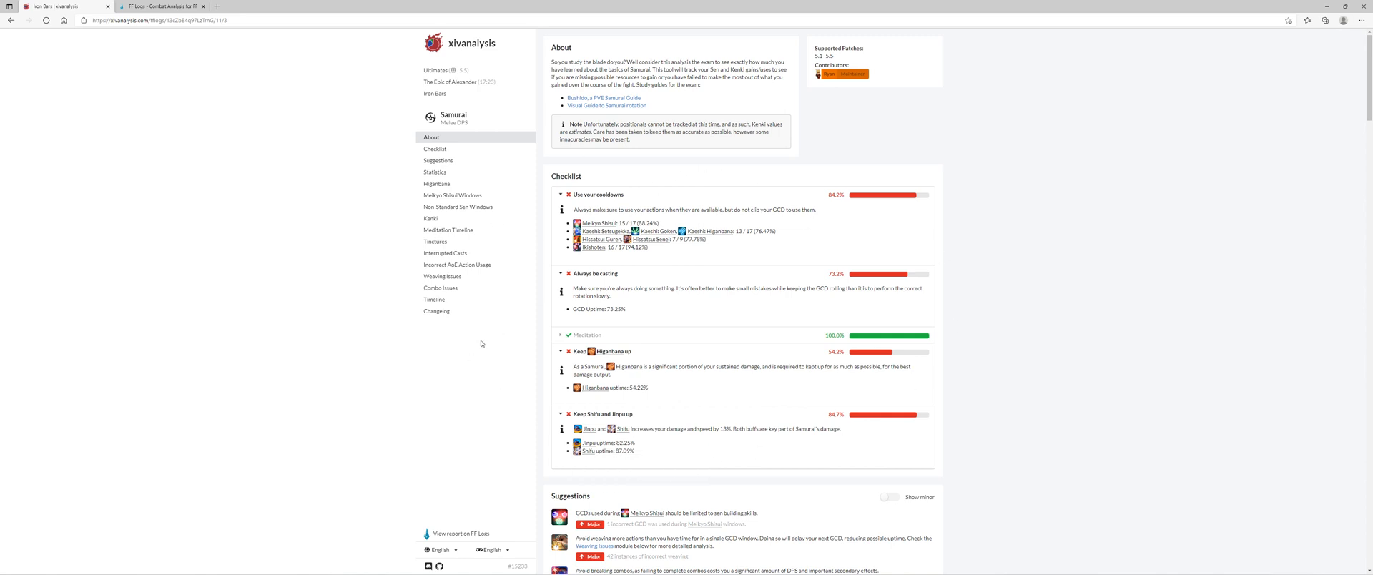
pyautogui.moveTo(702, 435)
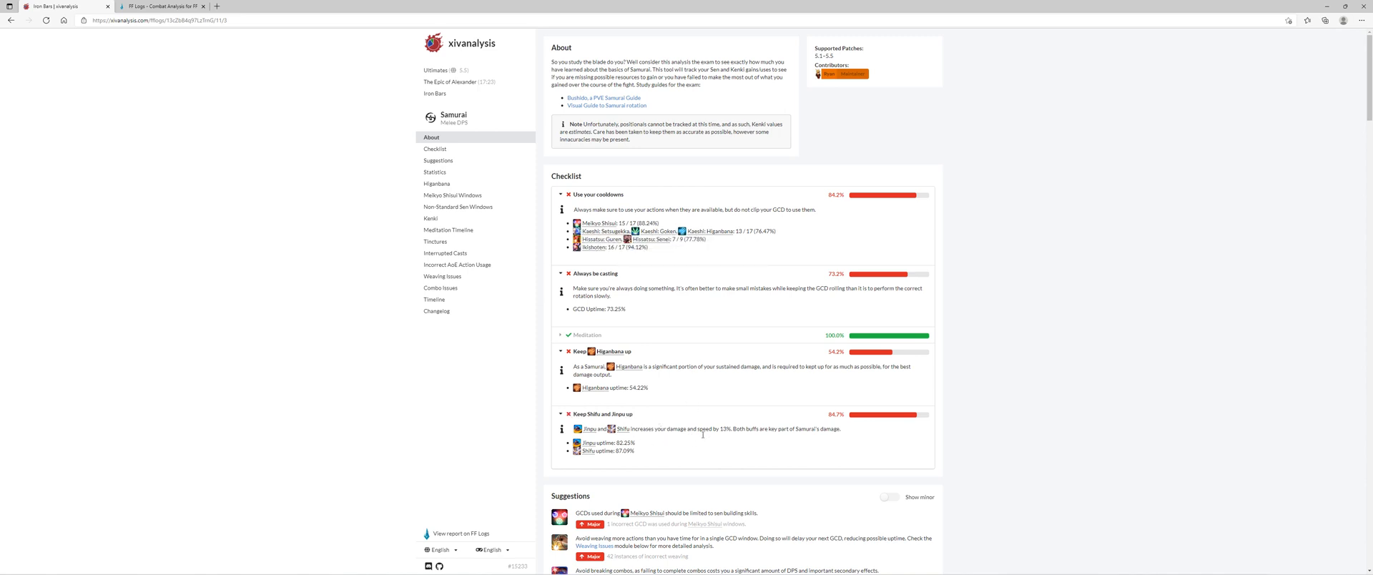
pyautogui.moveTo(711, 397)
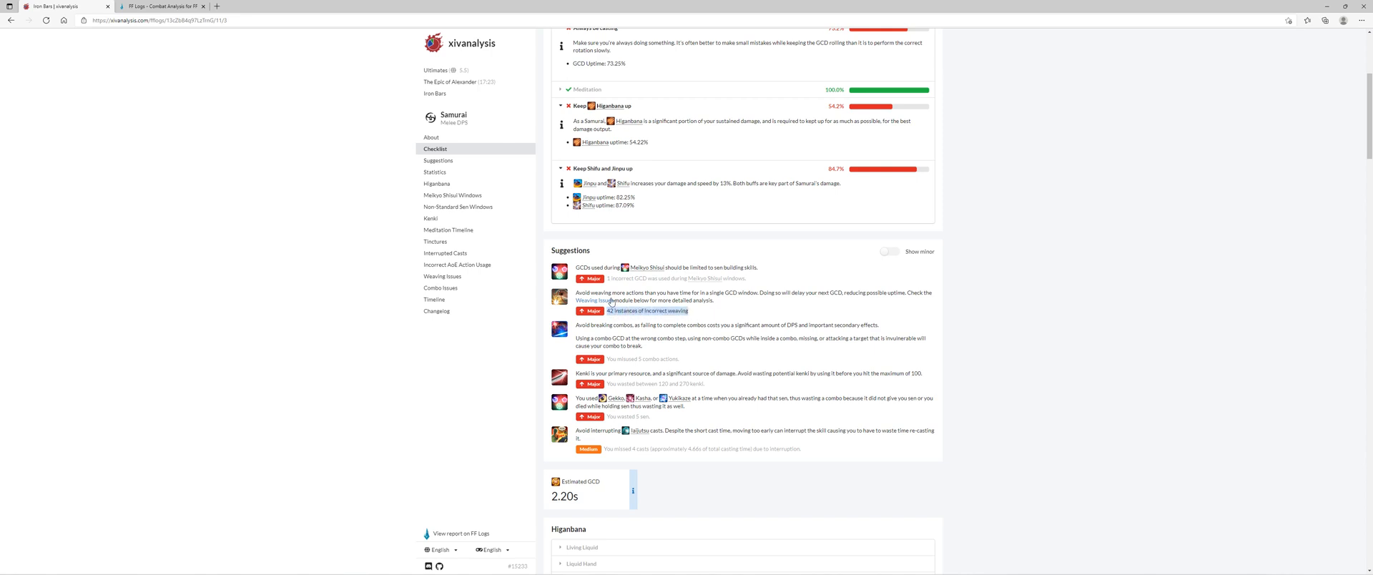
pyautogui.moveTo(701, 303)
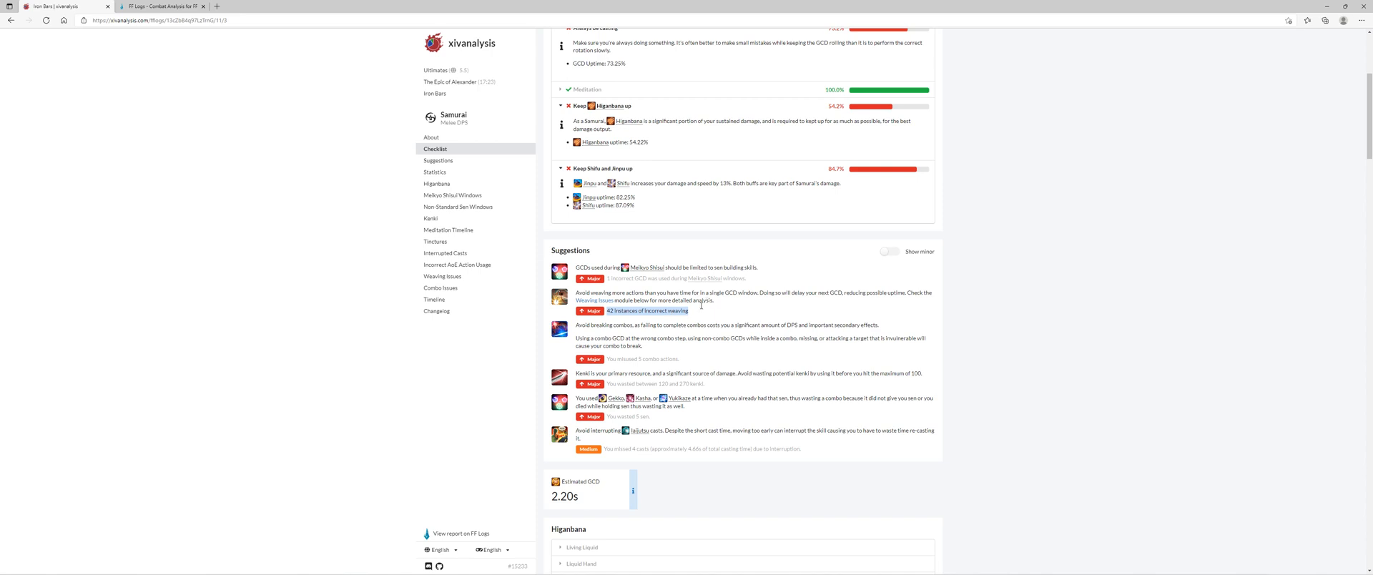
pyautogui.moveTo(724, 300)
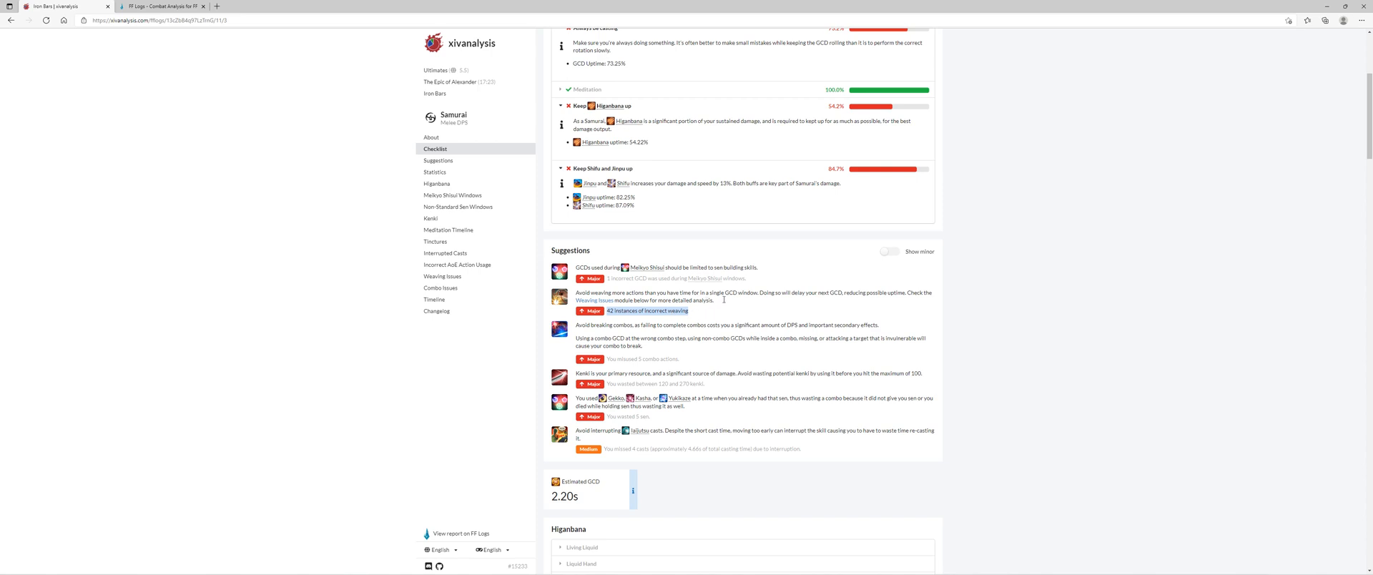
# Scroll down to the suggestions on incorrect weaving and 120-270 wasted Kenki.
pyautogui.scroll(-3)
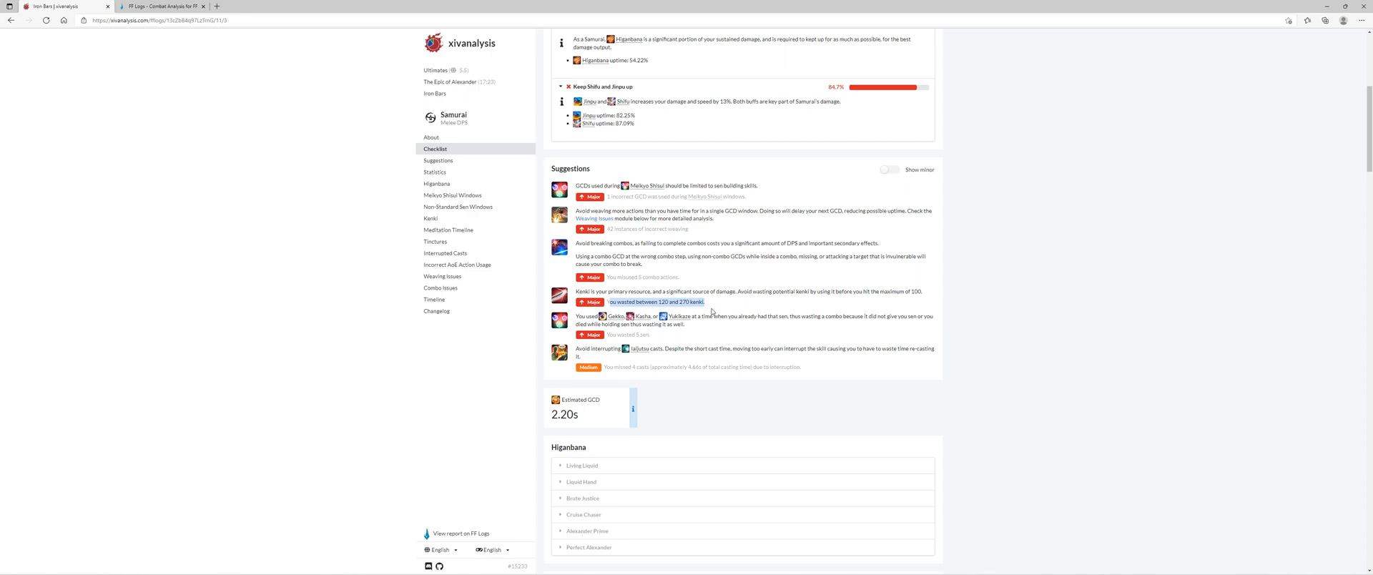
# Jump back to the About section and cooldown checklist scores via the sidebar.
pyautogui.click(432, 137)
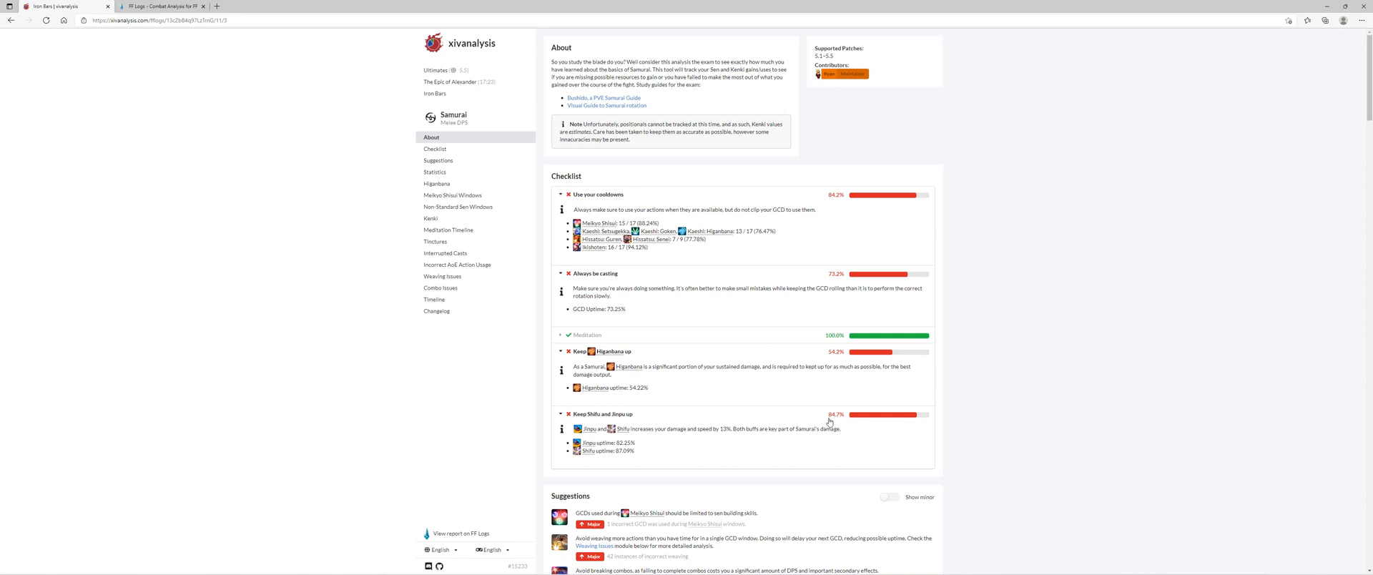